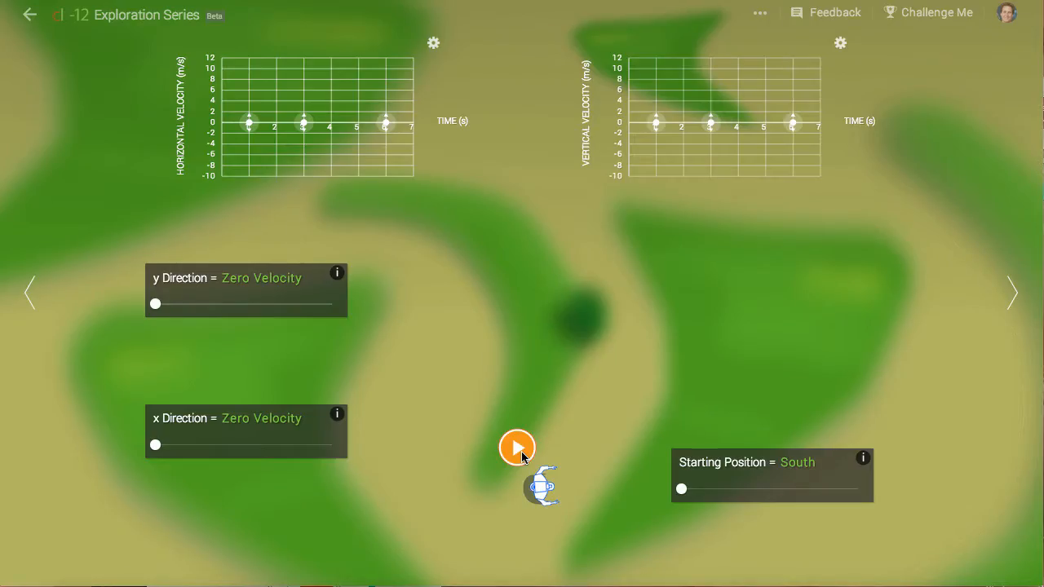
- Replay the zero-velocity run, then set Constant Velocity (about 2 m/s) with a West start
{"action": "left_click", "coordinate": [518, 448]}
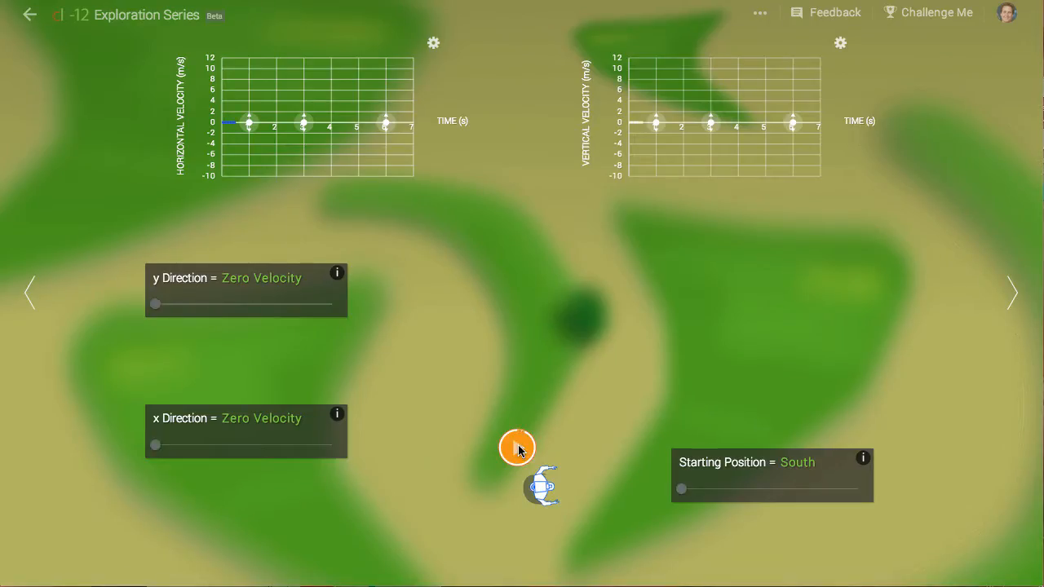
{"action": "left_click", "coordinate": [517, 448]}
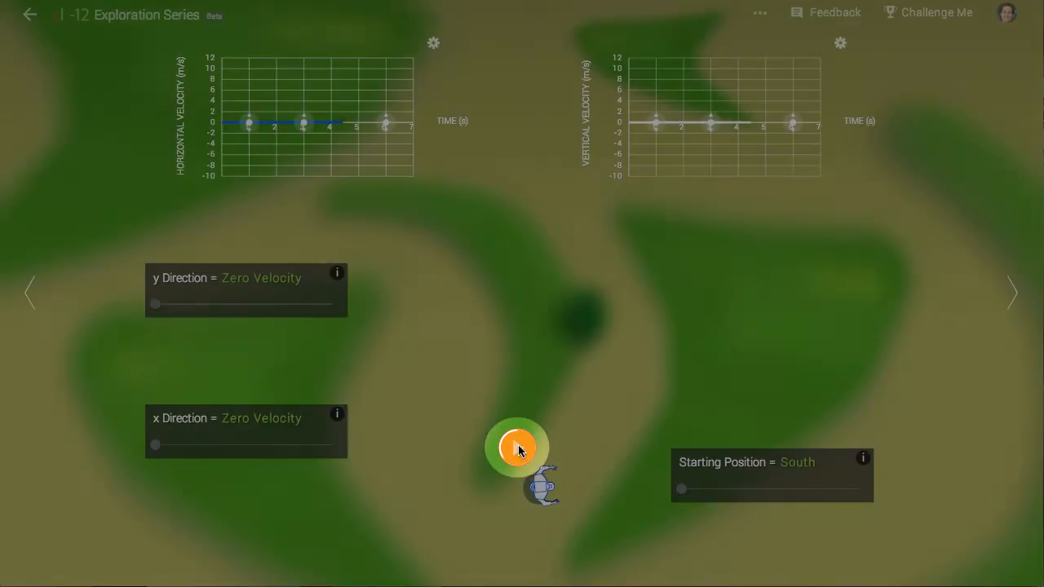
{"action": "left_click", "coordinate": [518, 448]}
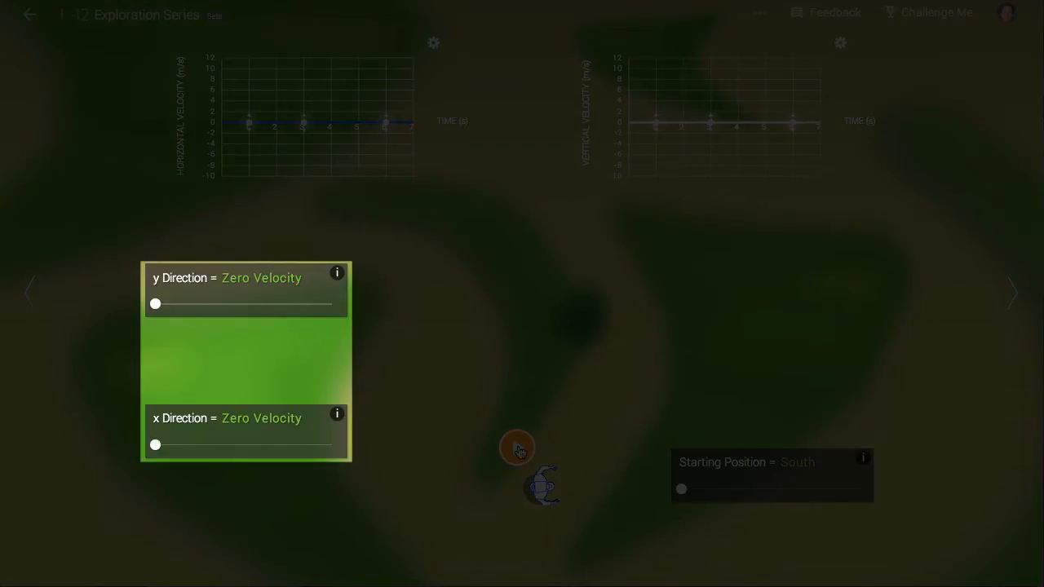
{"action": "left_click", "coordinate": [517, 447]}
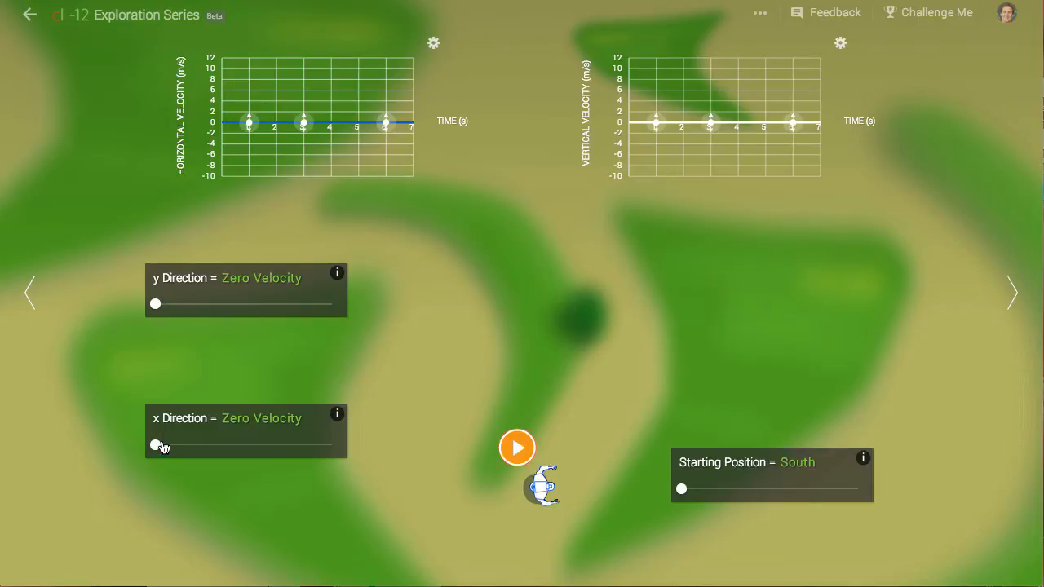
{"action": "left_click_drag", "start_coordinate": [155, 445], "coordinate": [203, 446]}
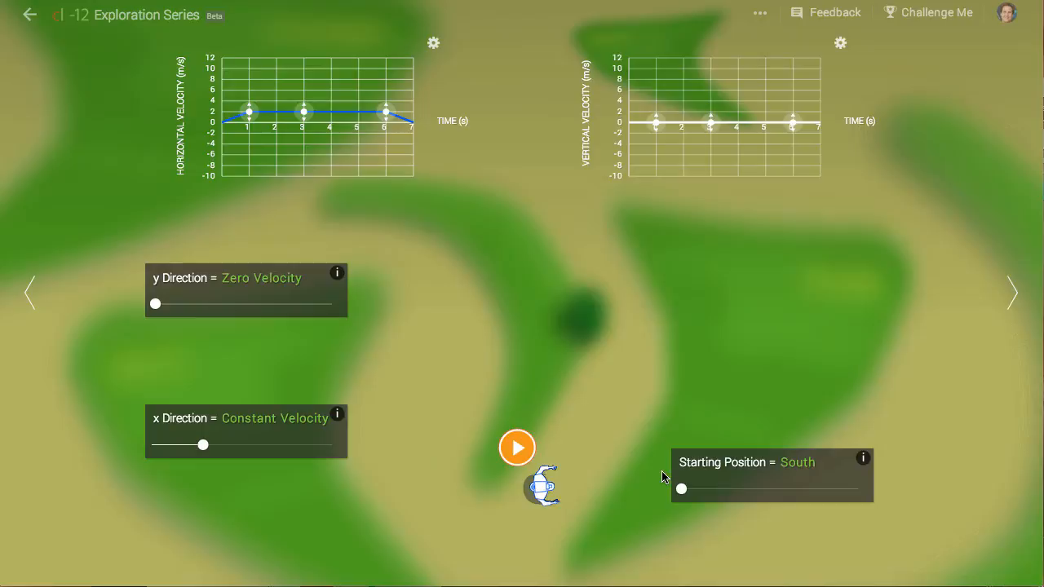
{"action": "left_click_drag", "start_coordinate": [681, 489], "coordinate": [724, 489]}
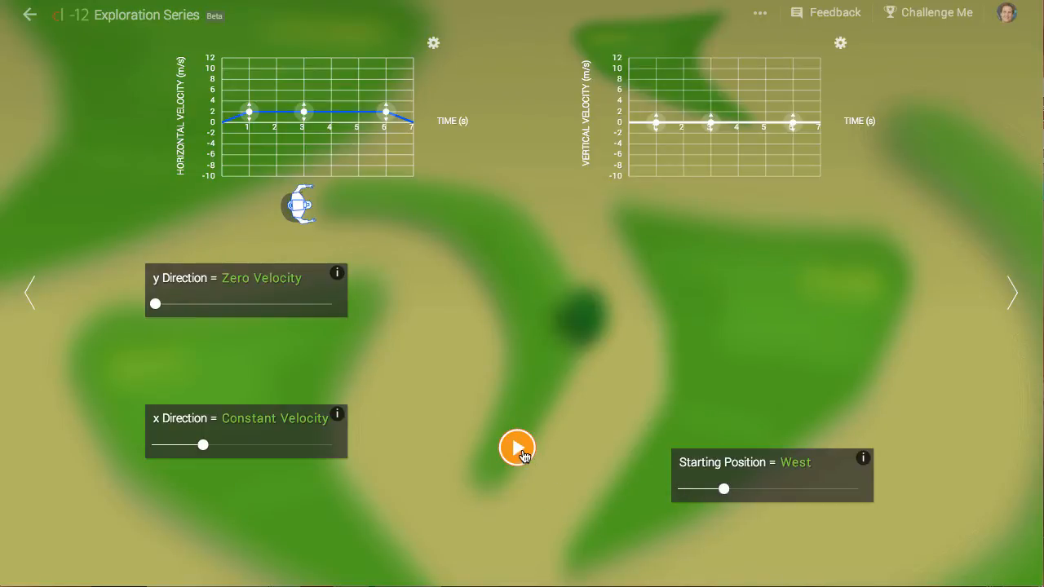
- Play the constant-velocity run so Erwin walks east from the West start
{"action": "left_click", "coordinate": [517, 449]}
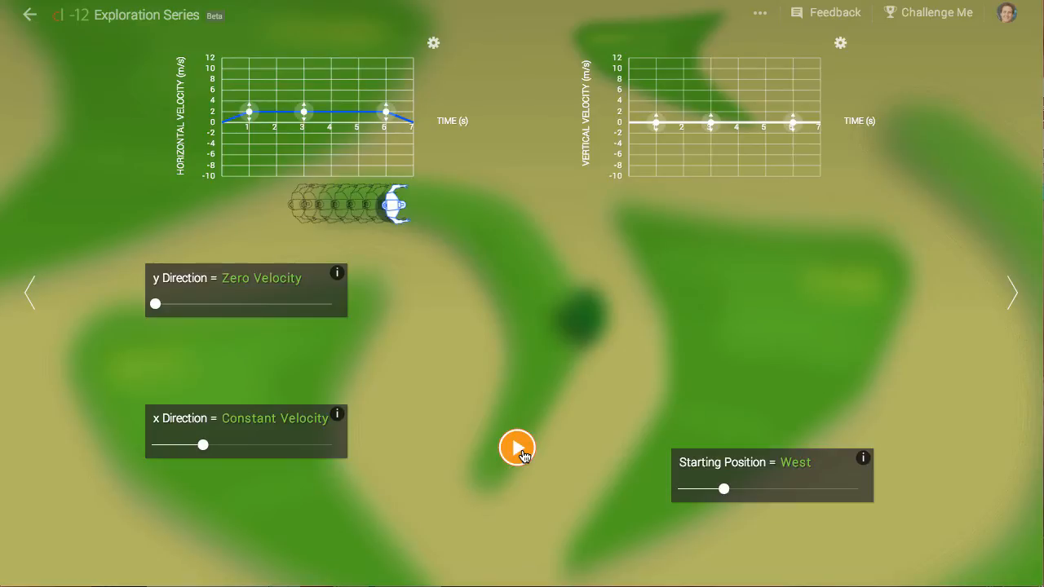
- Zero x Direction, then drag custom graph points: horizontal near 8 m/s, vertical -2, -6, -10
{"action": "left_click_drag", "start_coordinate": [203, 445], "coordinate": [155, 444]}
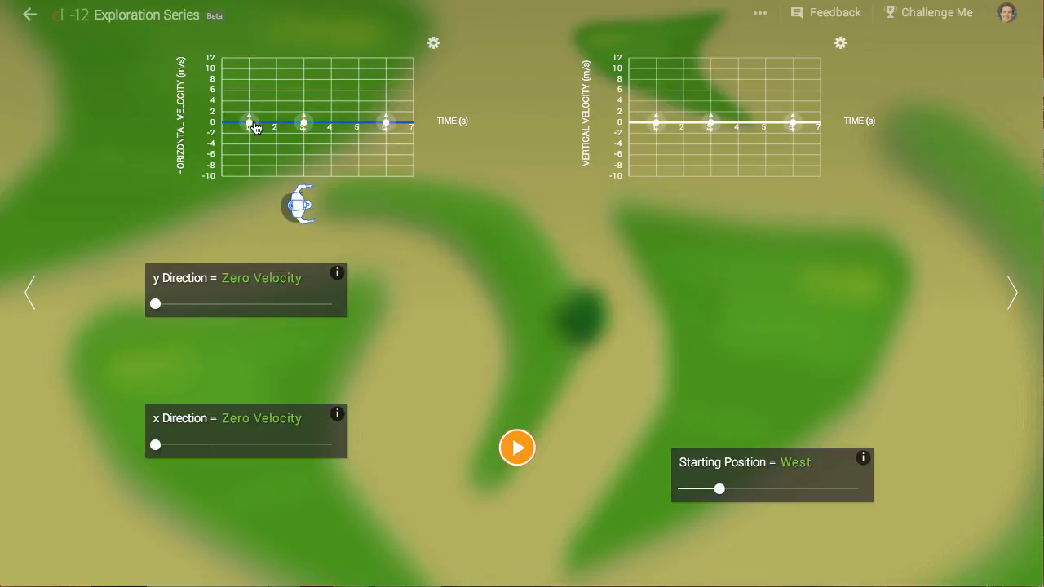
{"action": "left_click_drag", "start_coordinate": [249, 125], "coordinate": [249, 77]}
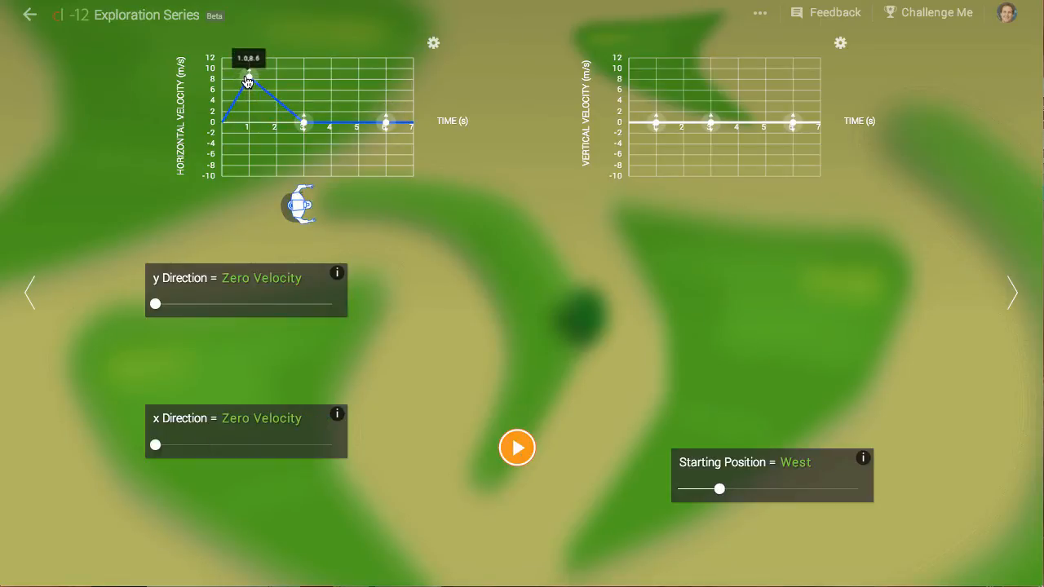
{"action": "left_click_drag", "start_coordinate": [249, 78], "coordinate": [303, 78]}
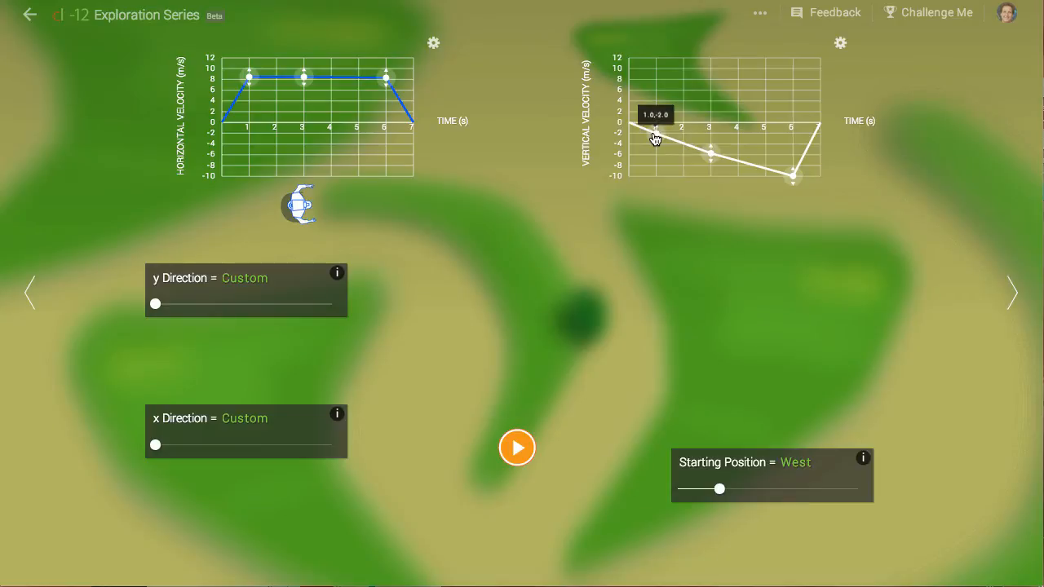
- Run the custom-velocity simulation, reset Erwin to the West start, and replay the curve
{"action": "left_click", "coordinate": [517, 447]}
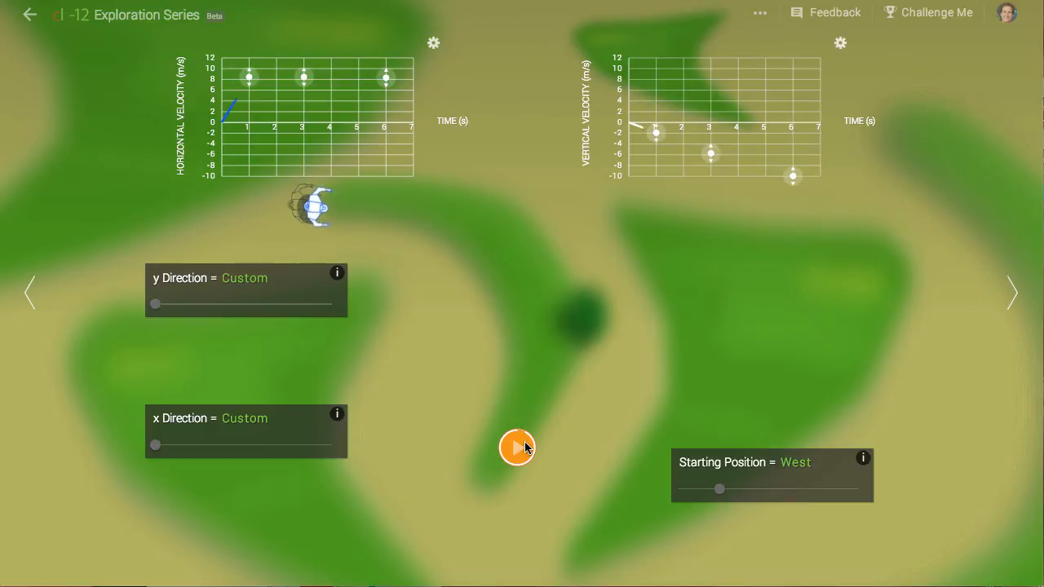
{"action": "left_click", "coordinate": [516, 447]}
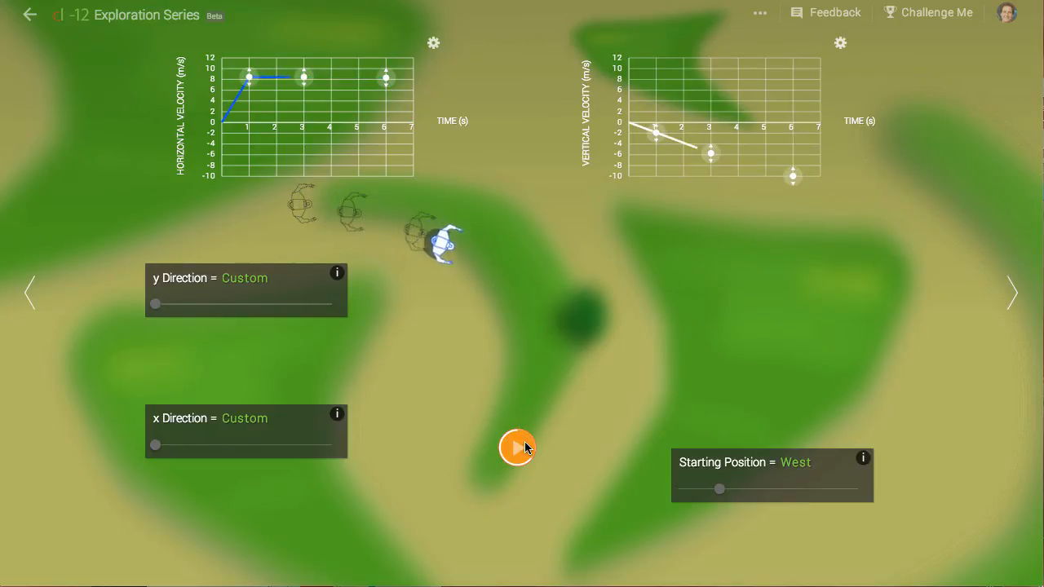
{"action": "left_click", "coordinate": [518, 447]}
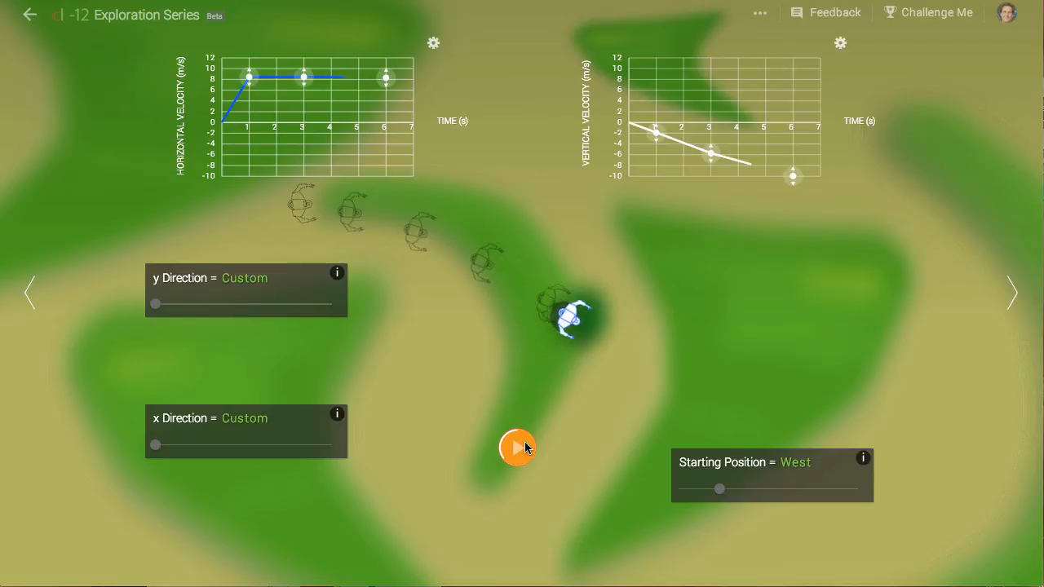
{"action": "left_click", "coordinate": [518, 448]}
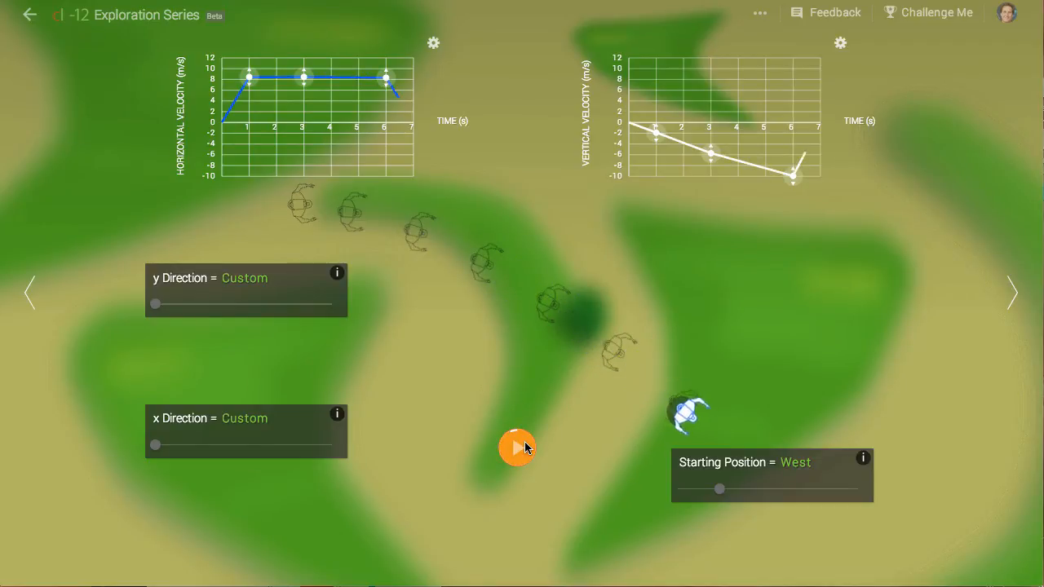
{"action": "left_click", "coordinate": [517, 448]}
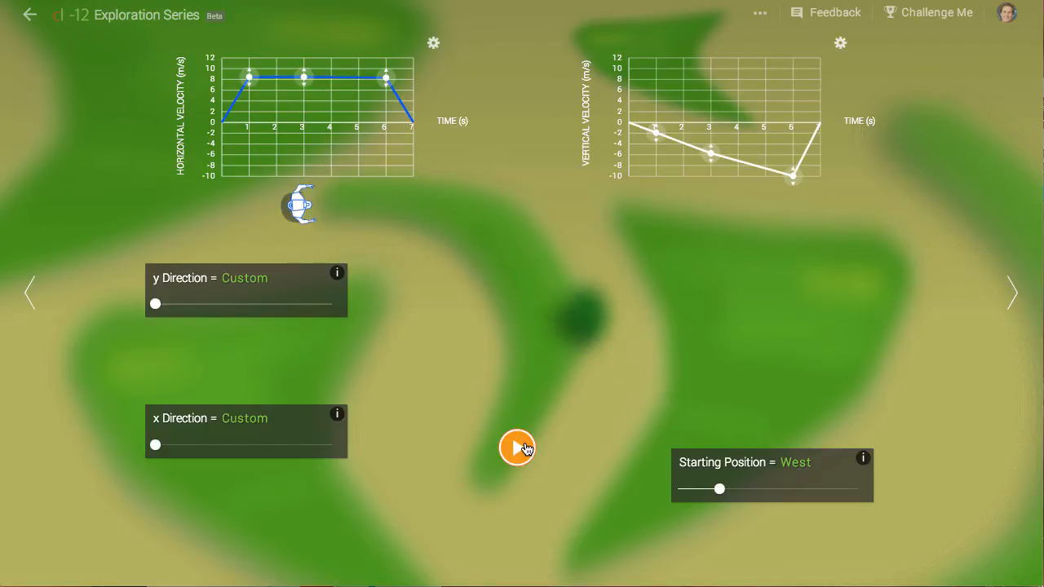
{"action": "left_click", "coordinate": [517, 448]}
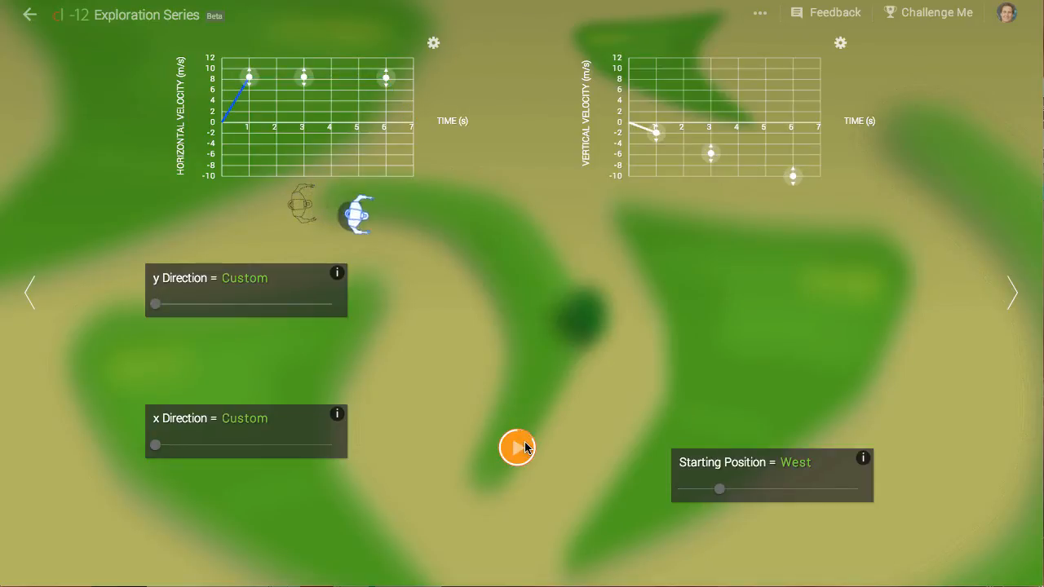
{"action": "left_click", "coordinate": [518, 447]}
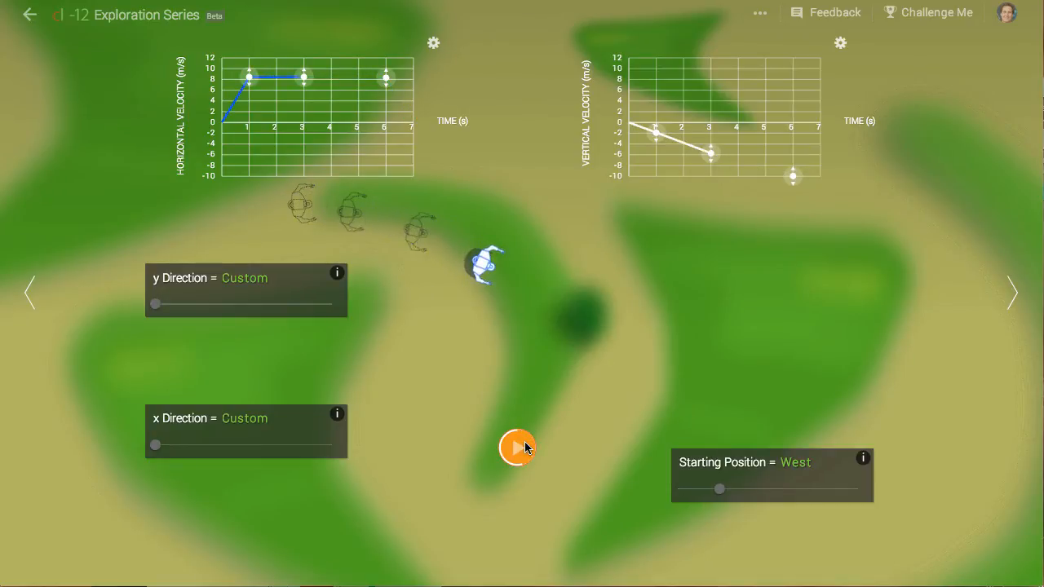
{"action": "left_click", "coordinate": [517, 448]}
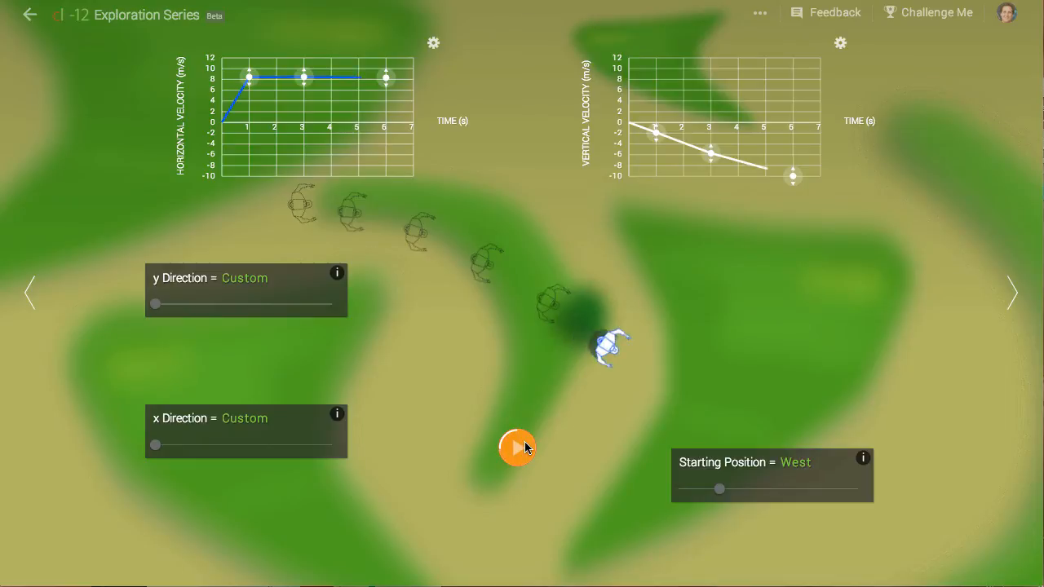
{"action": "left_click", "coordinate": [517, 448]}
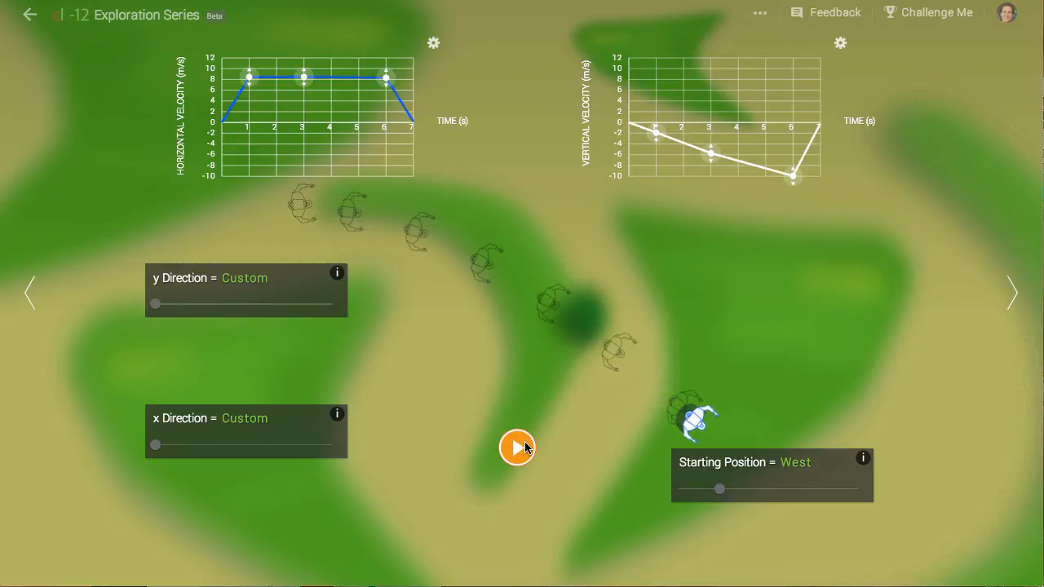
- Reset and replay the curved-path run twice more, leaving a replay partway through
{"action": "left_click", "coordinate": [517, 447]}
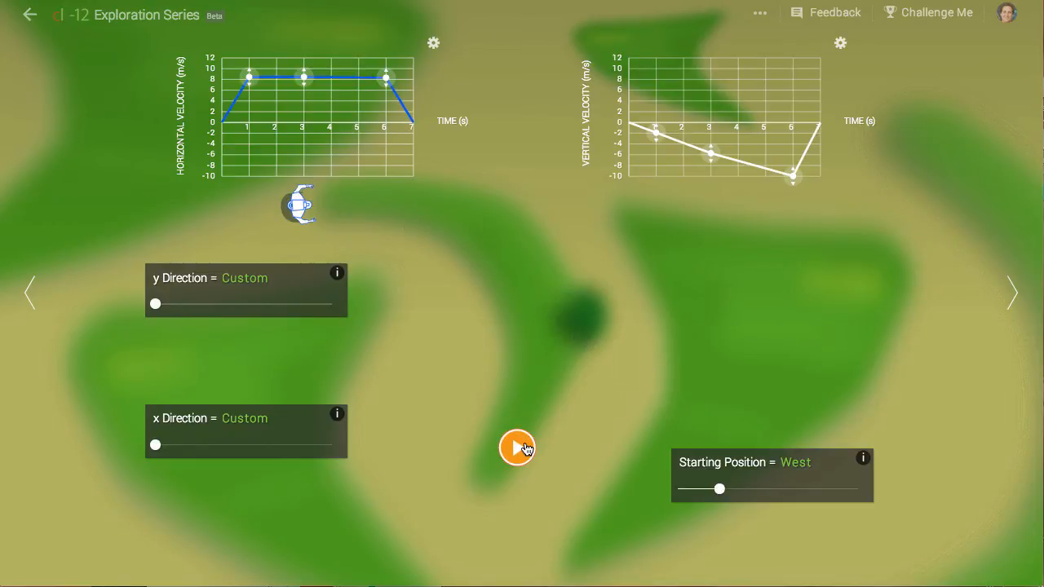
{"action": "left_click", "coordinate": [517, 447]}
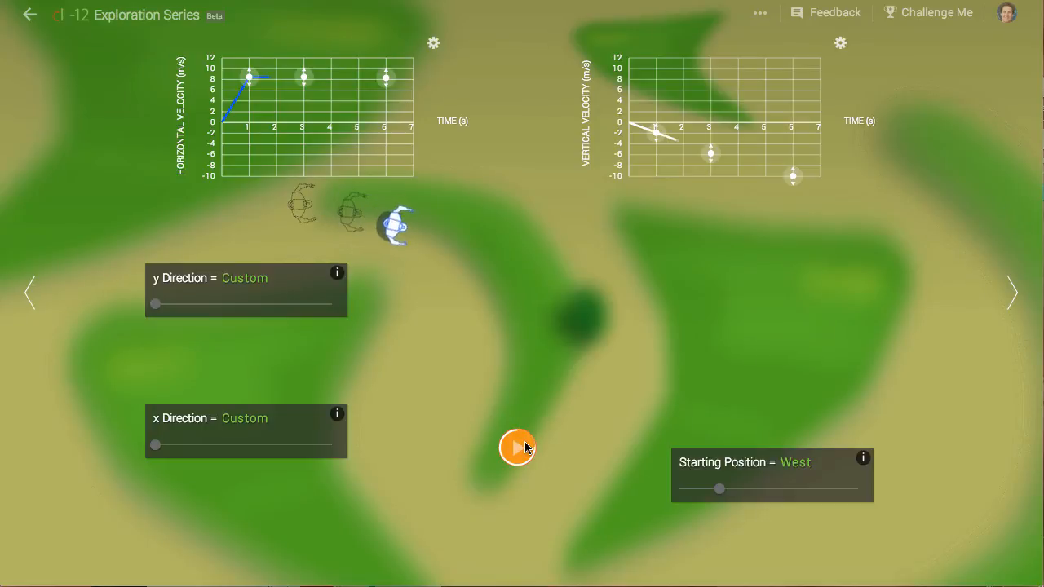
{"action": "left_click", "coordinate": [518, 447]}
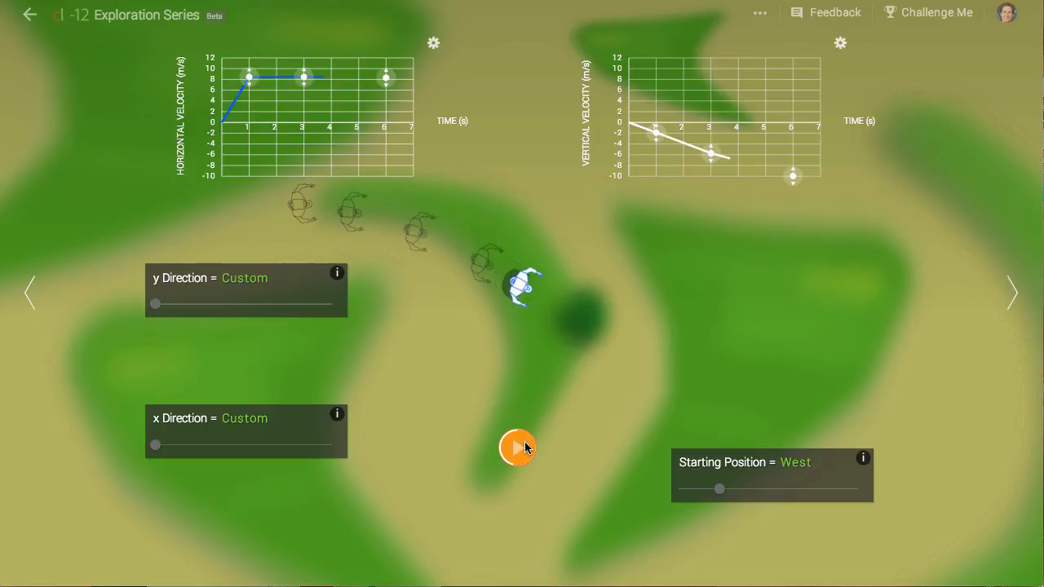
{"action": "left_click", "coordinate": [517, 447]}
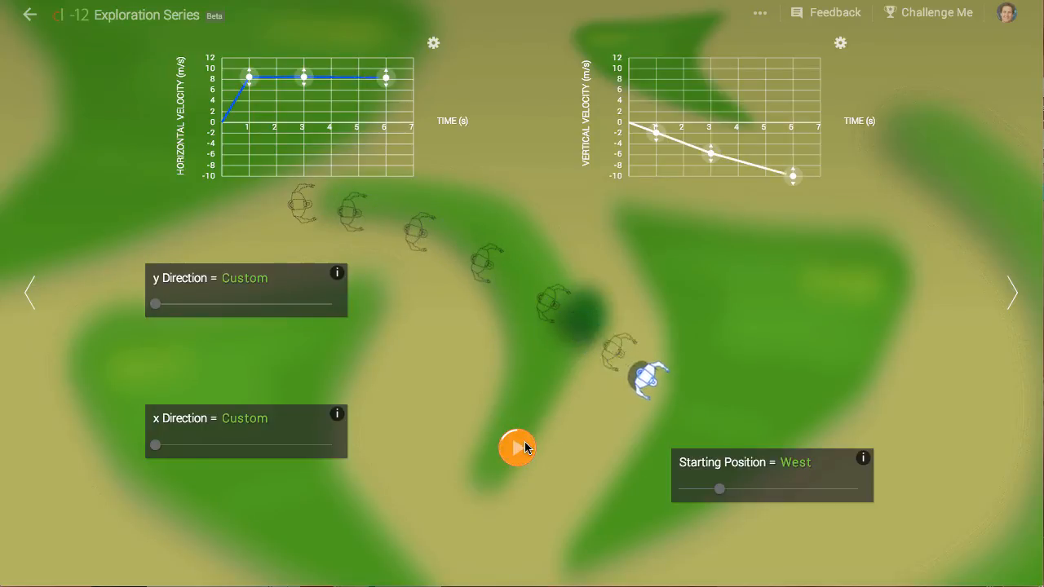
{"action": "left_click", "coordinate": [517, 448]}
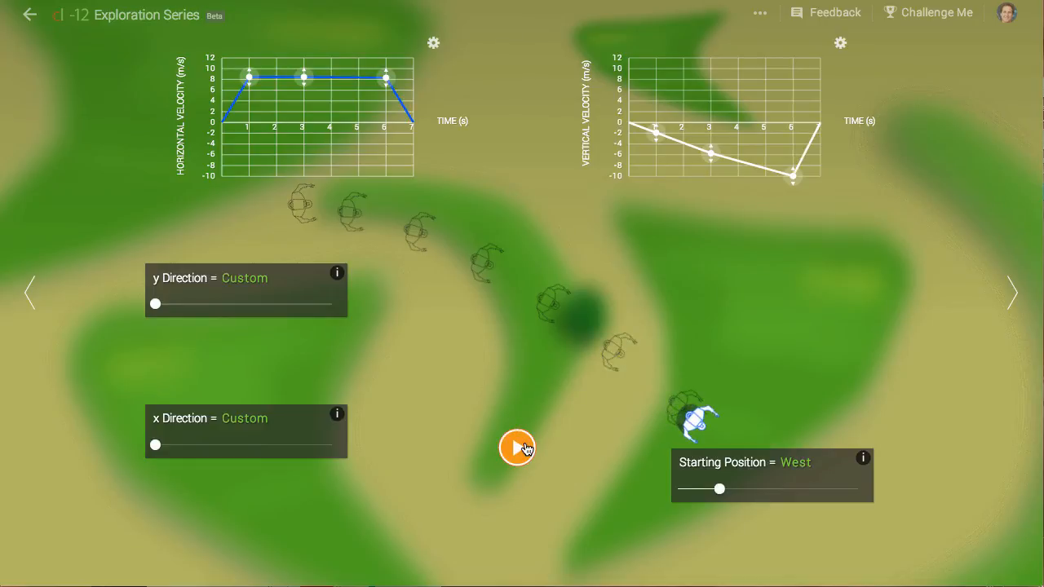
{"action": "left_click", "coordinate": [517, 447]}
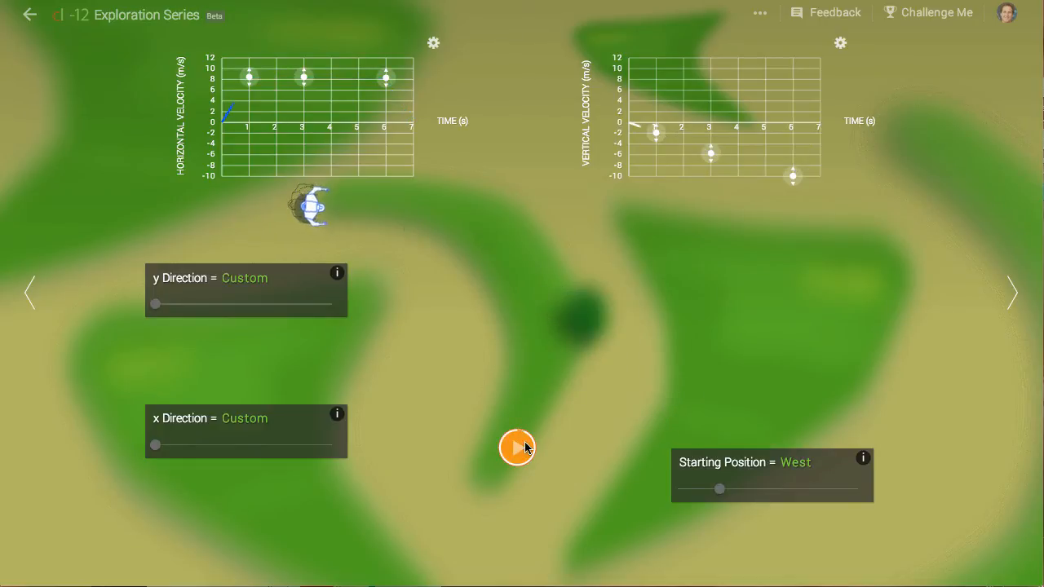
{"action": "left_click", "coordinate": [517, 448]}
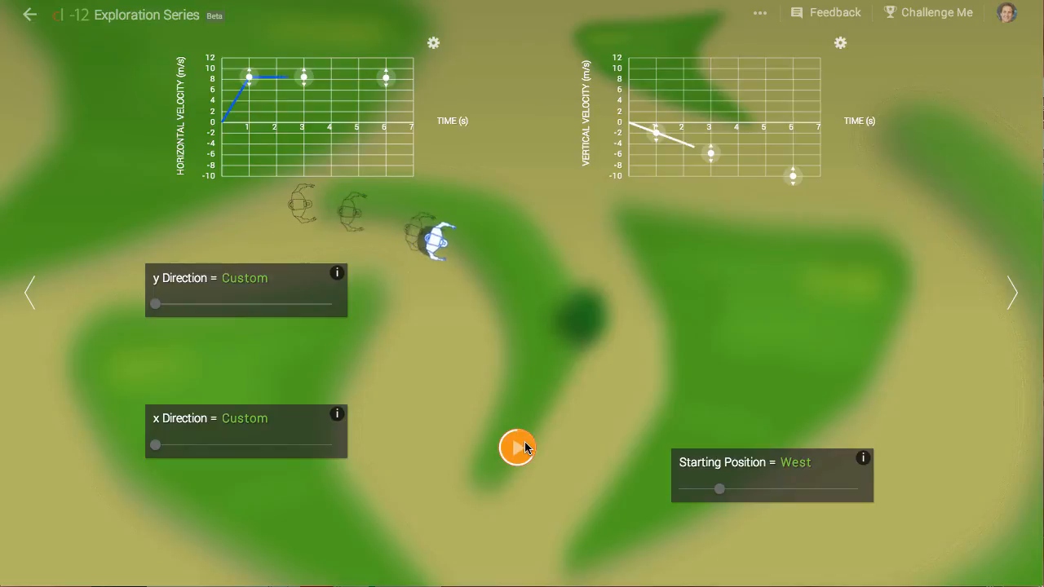
{"action": "left_click", "coordinate": [518, 447]}
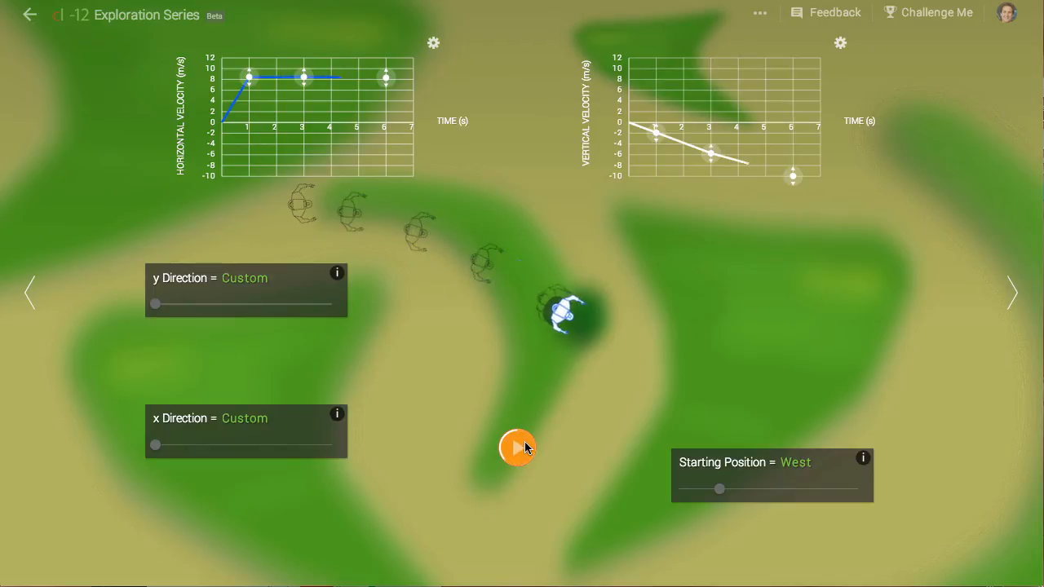